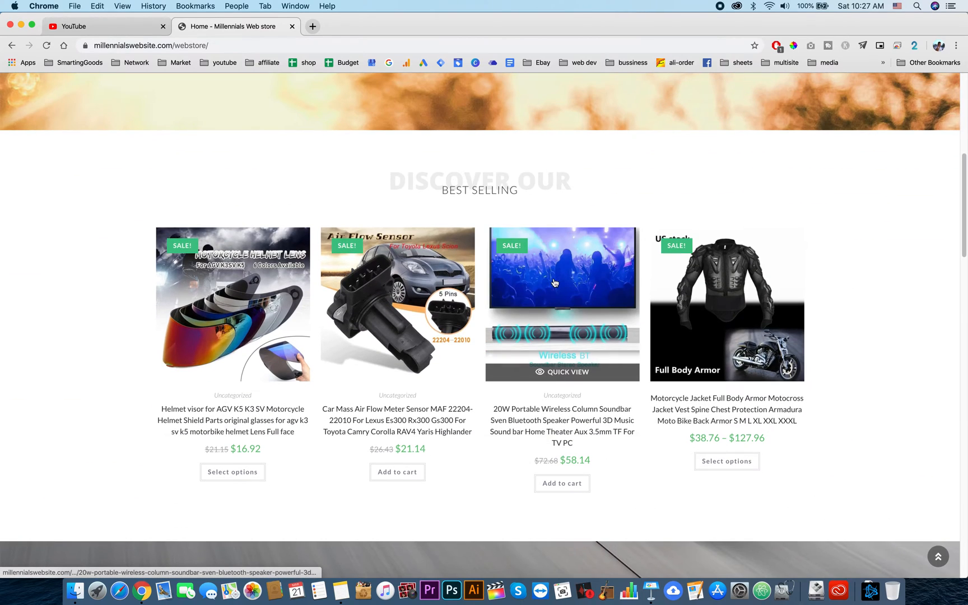
Log in through My Account with saved credentials, then head to the admin Dashboard
scroll("down", 3)
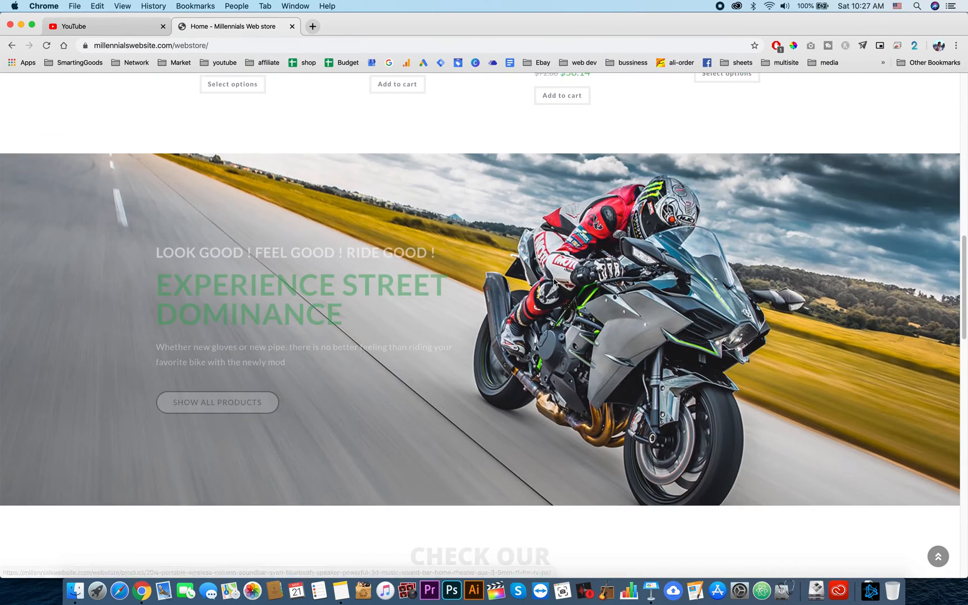
scroll("down", 3)
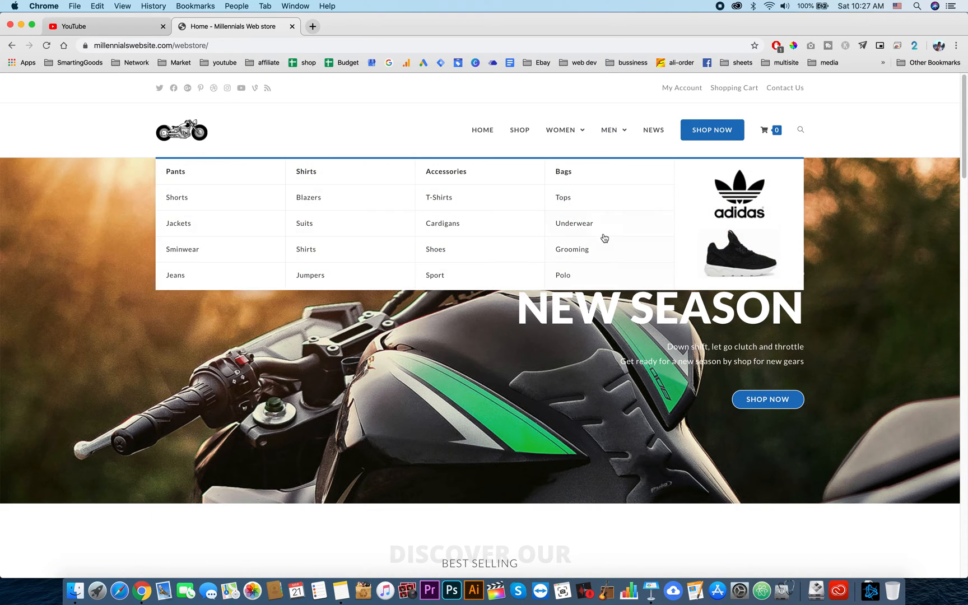
mouse_move(731, 243)
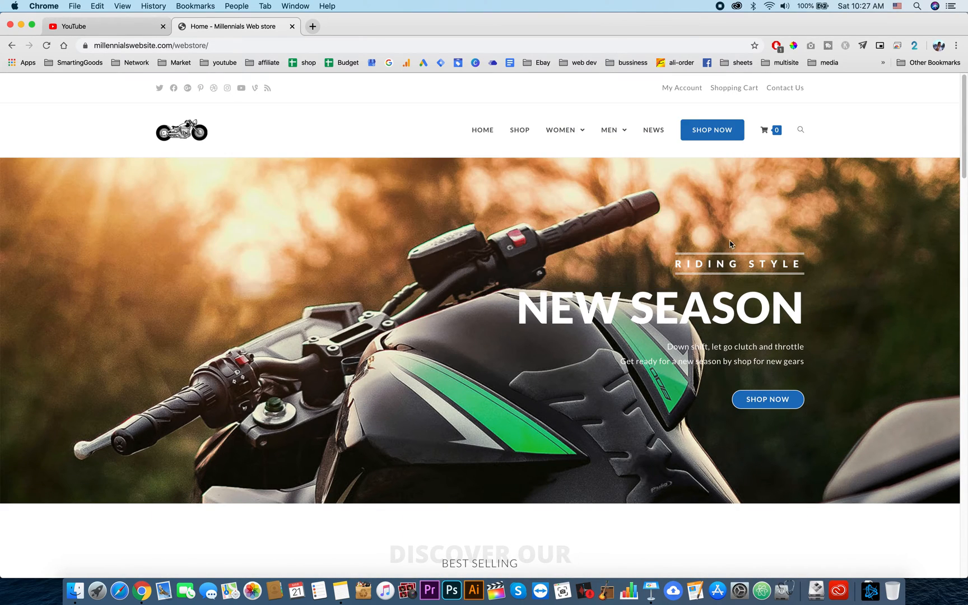
mouse_move(666, 253)
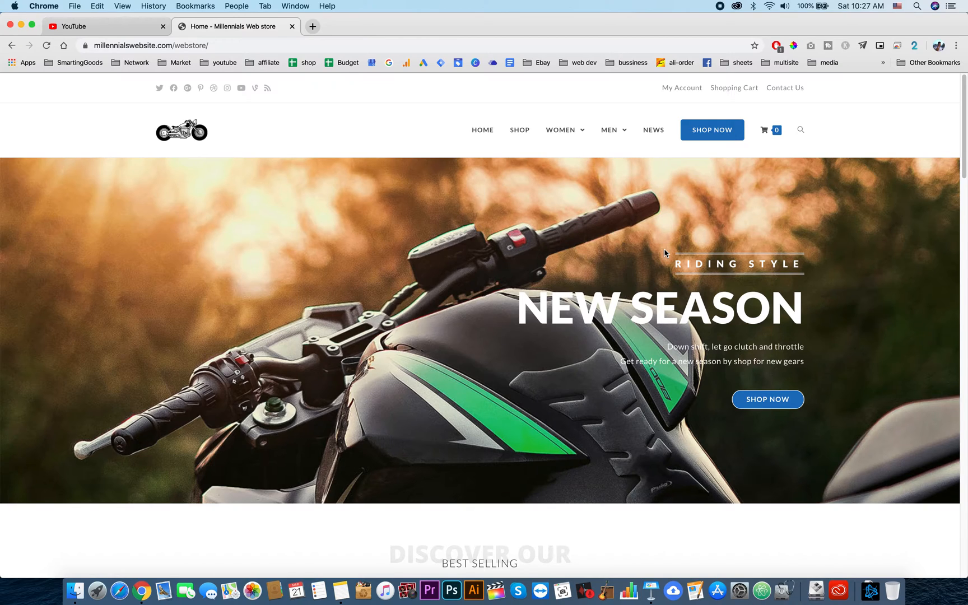
mouse_move(691, 76)
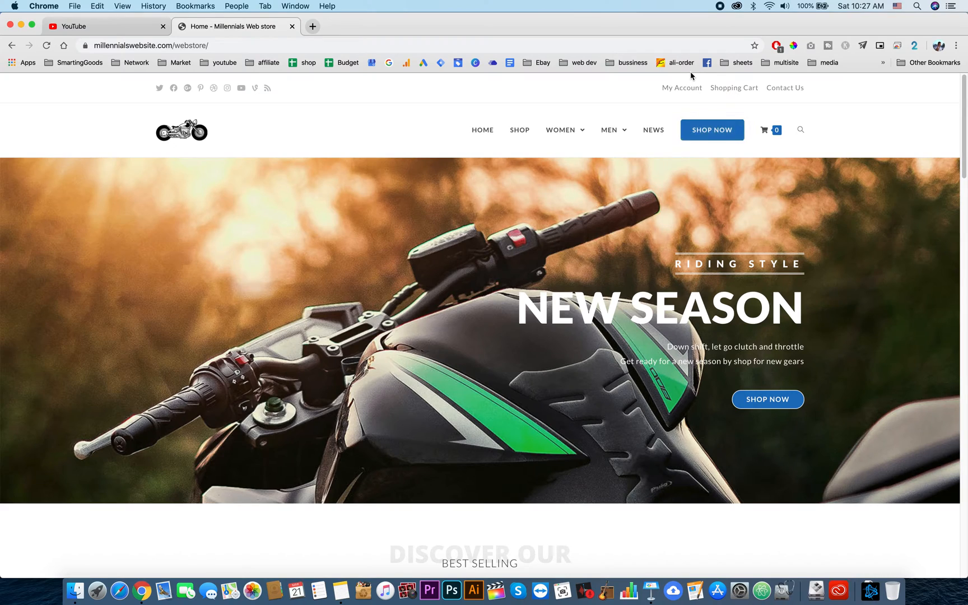
left_click(682, 86)
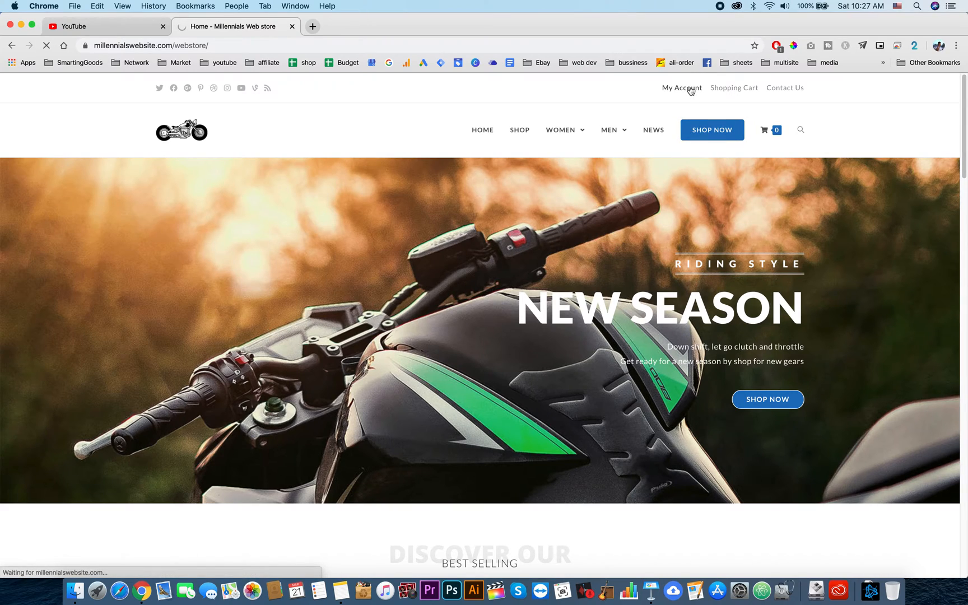
left_click(682, 87)
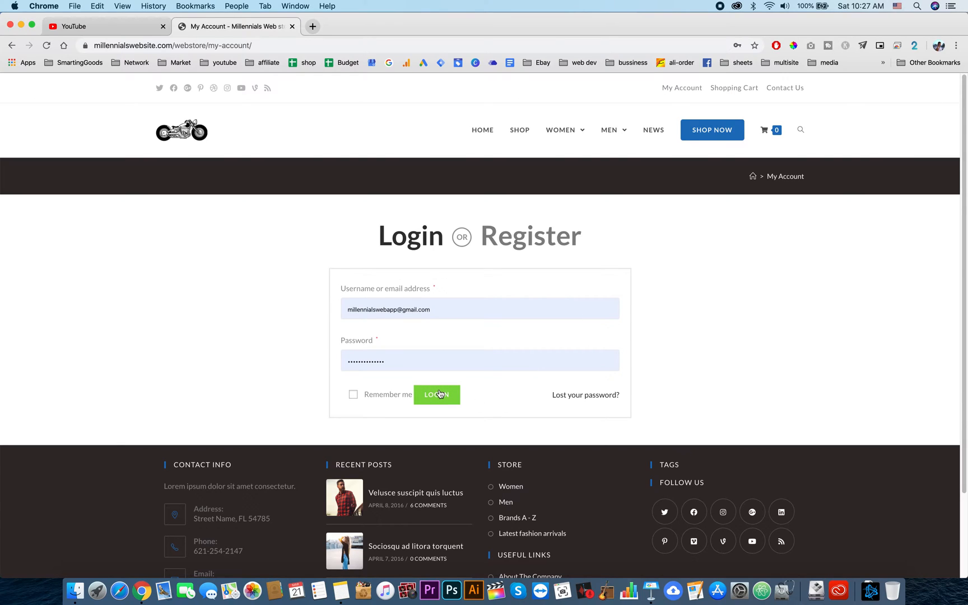
left_click(436, 394)
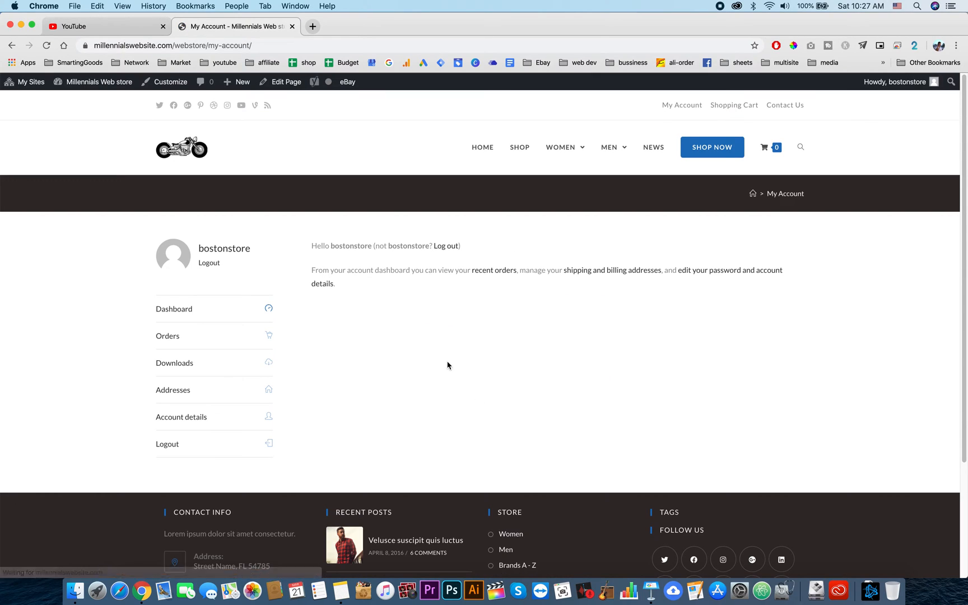
left_click(99, 81)
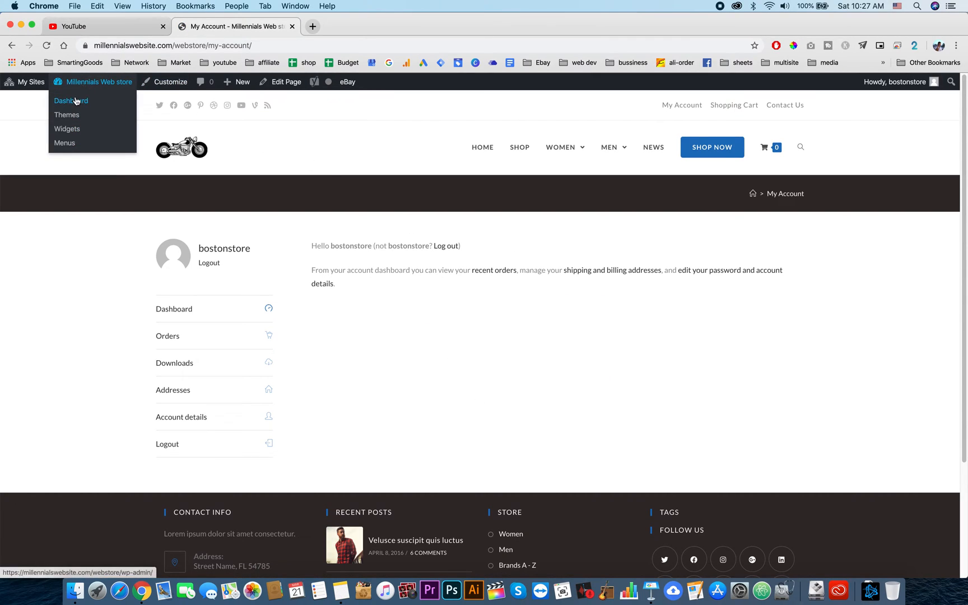
left_click(71, 101)
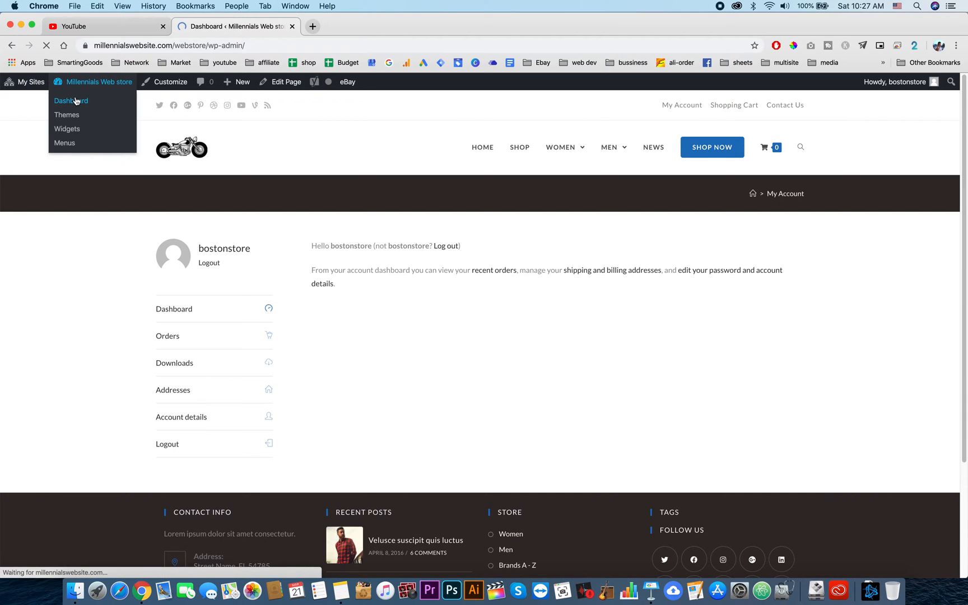
Load the WordPress admin dashboard on the way to WooCommerce Settings
left_click(70, 101)
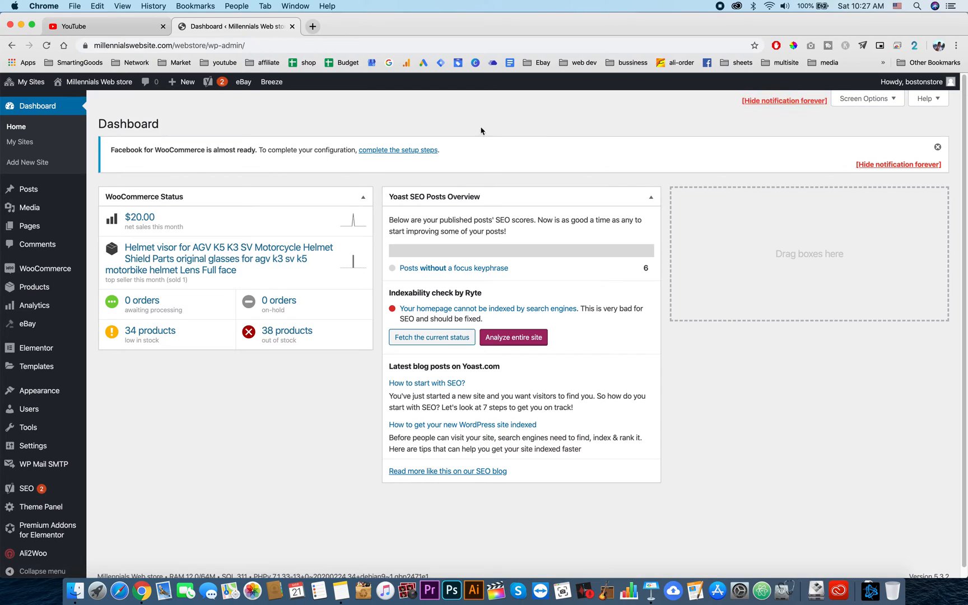
mouse_move(210, 144)
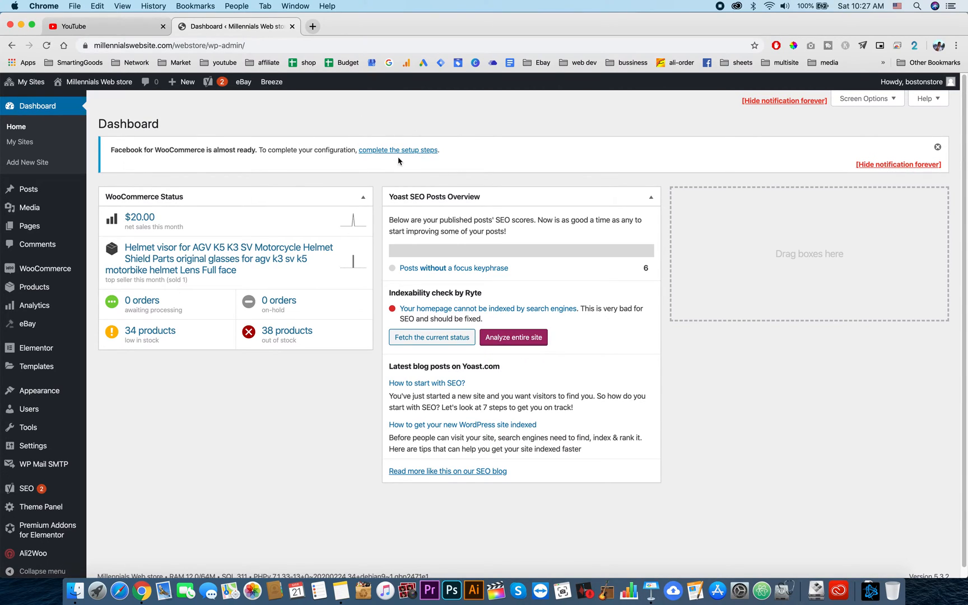
mouse_move(398, 150)
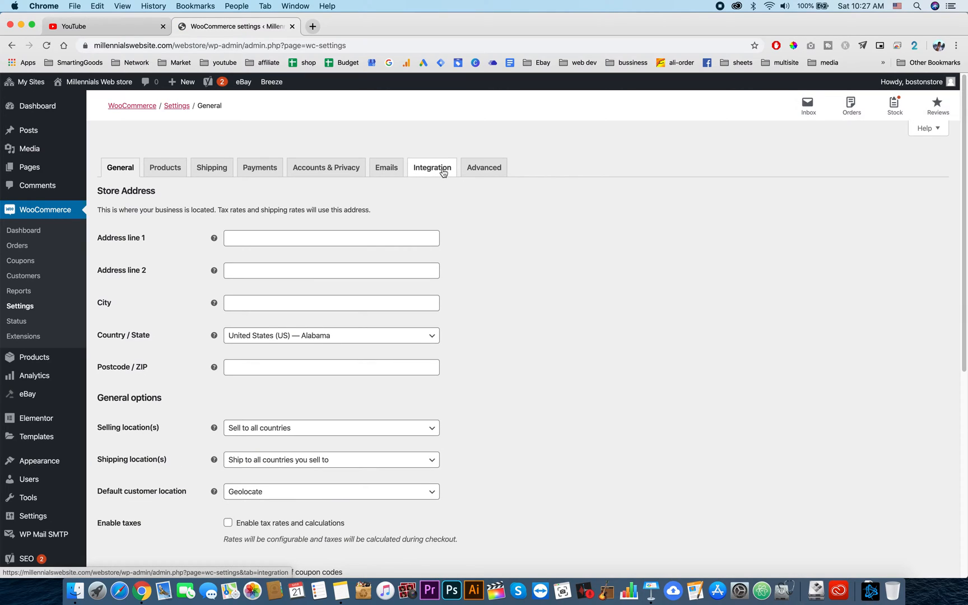
Open Integration > Facebook for WooCommerce and launch its setup wizard
left_click(432, 168)
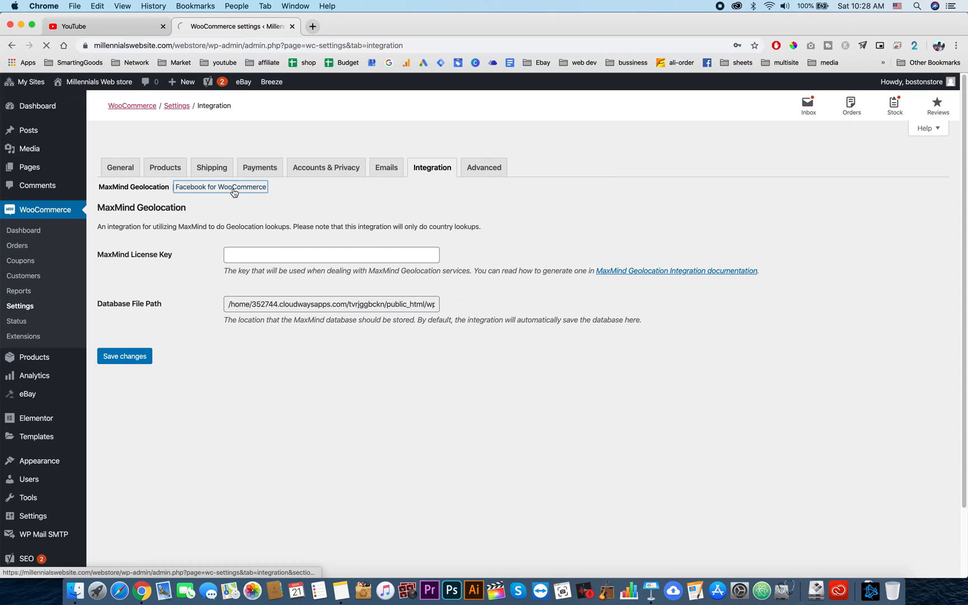
left_click(220, 186)
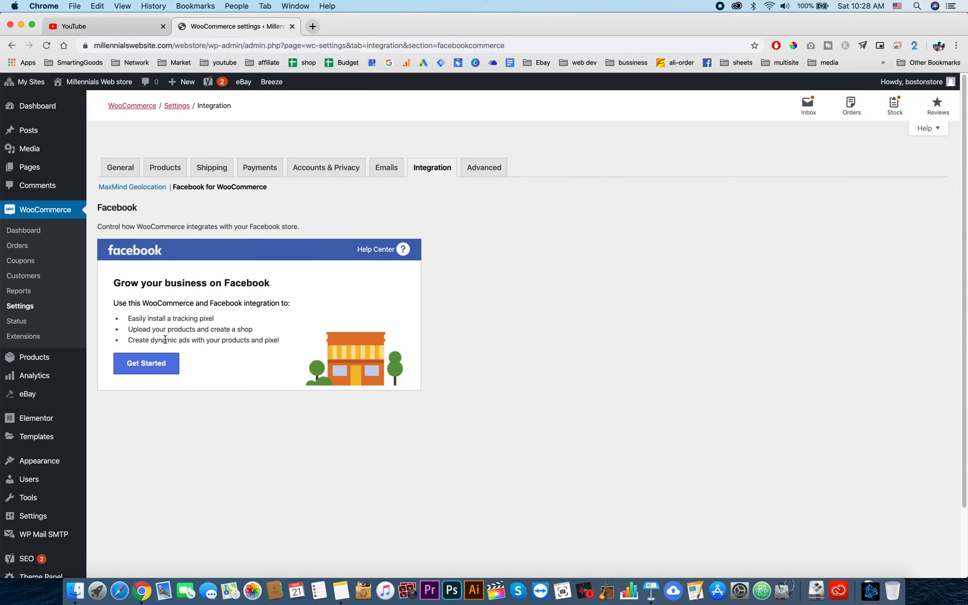
left_click(146, 363)
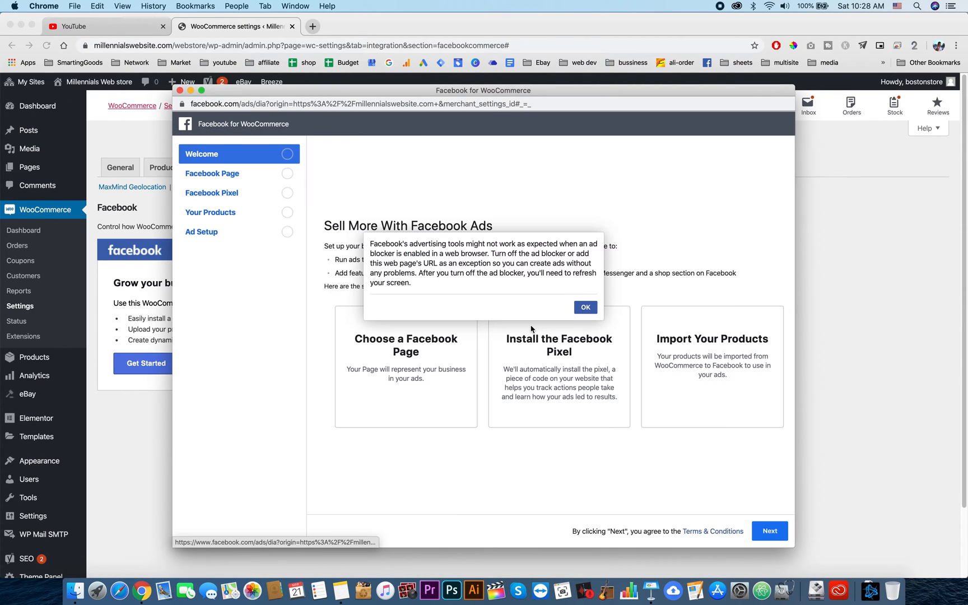
Select the Millennials Website Page, accept pixel settings, and reach the 51-product import step
left_click(585, 308)
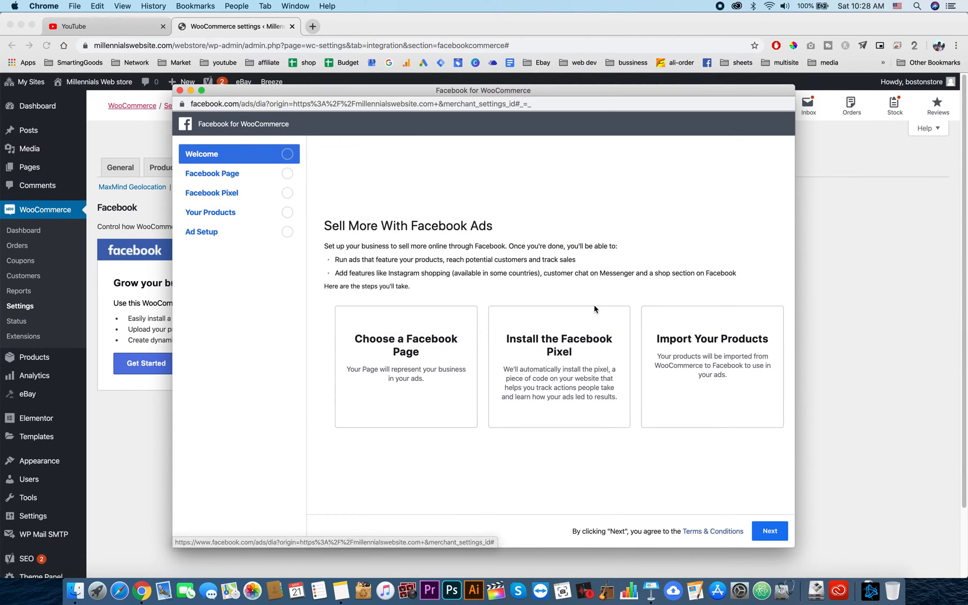
mouse_move(494, 65)
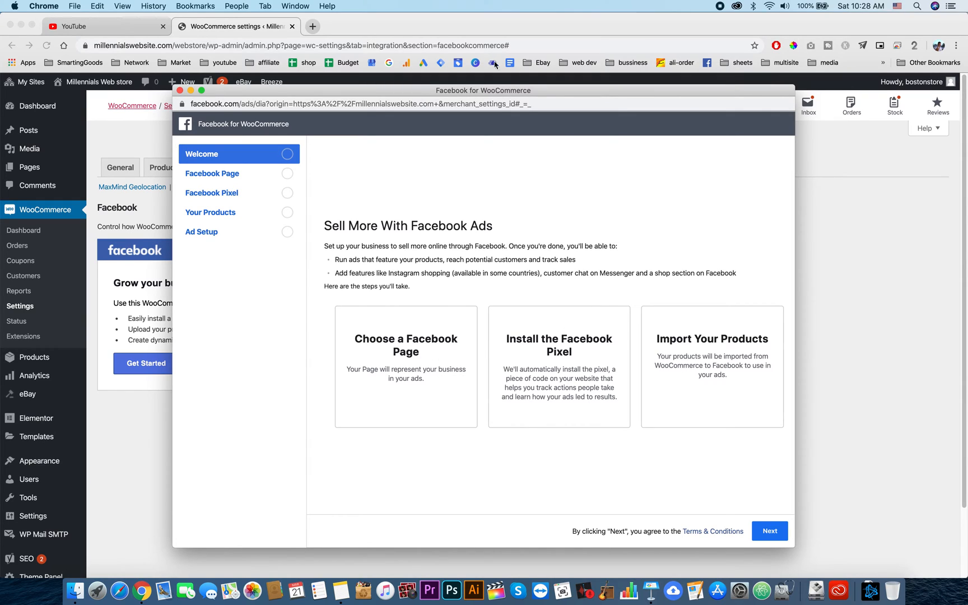
mouse_move(428, 26)
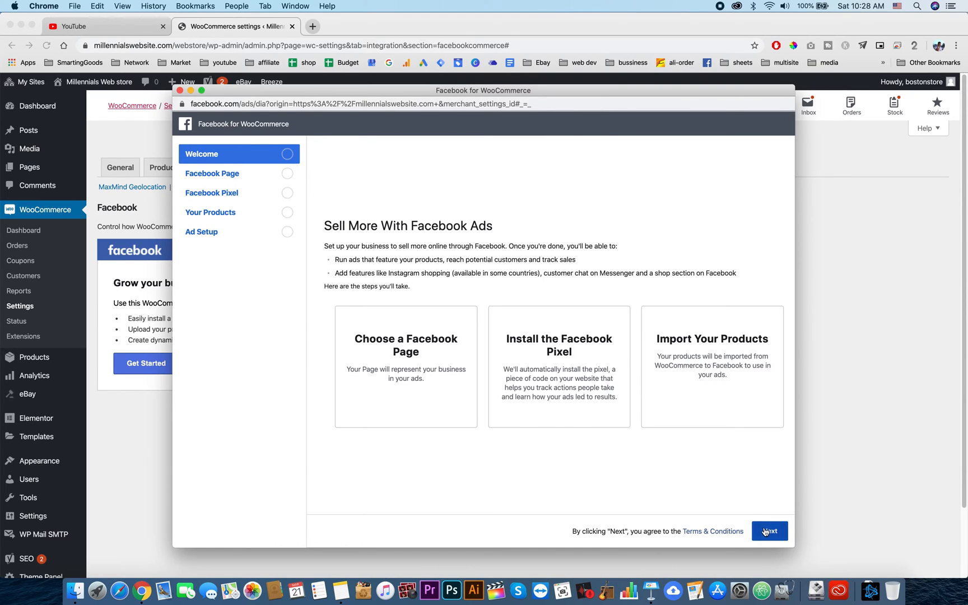
left_click(769, 531)
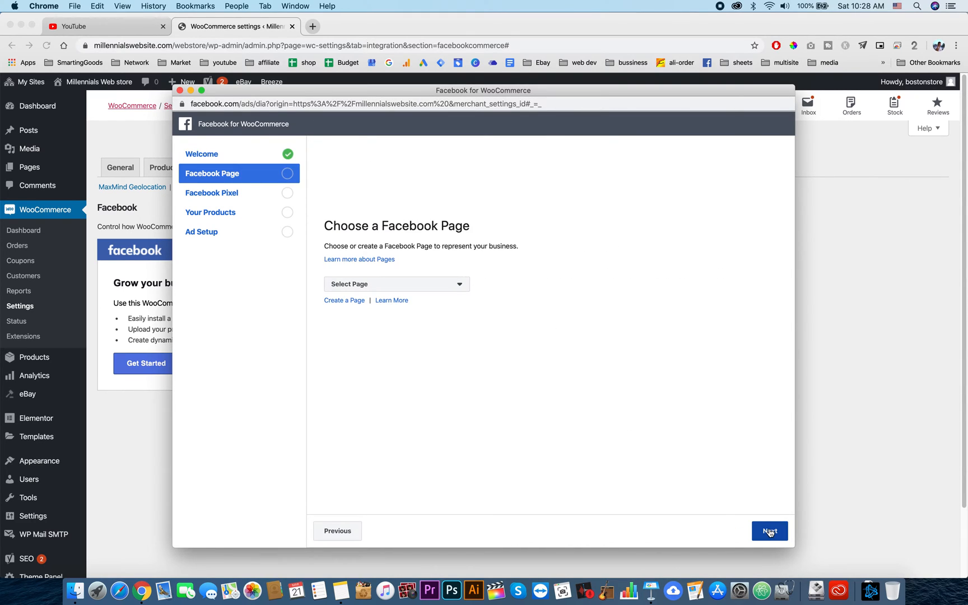
left_click(396, 283)
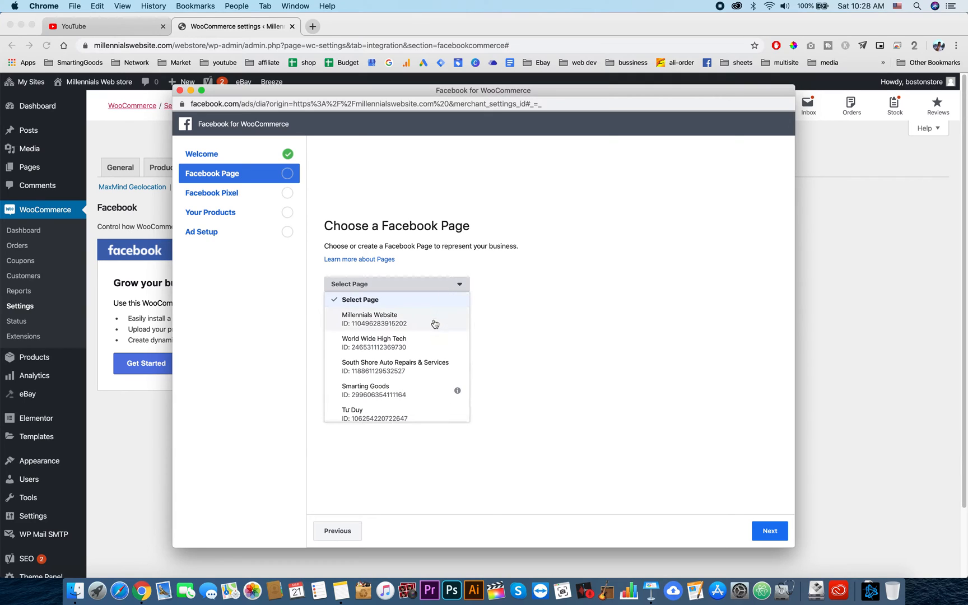
left_click(369, 319)
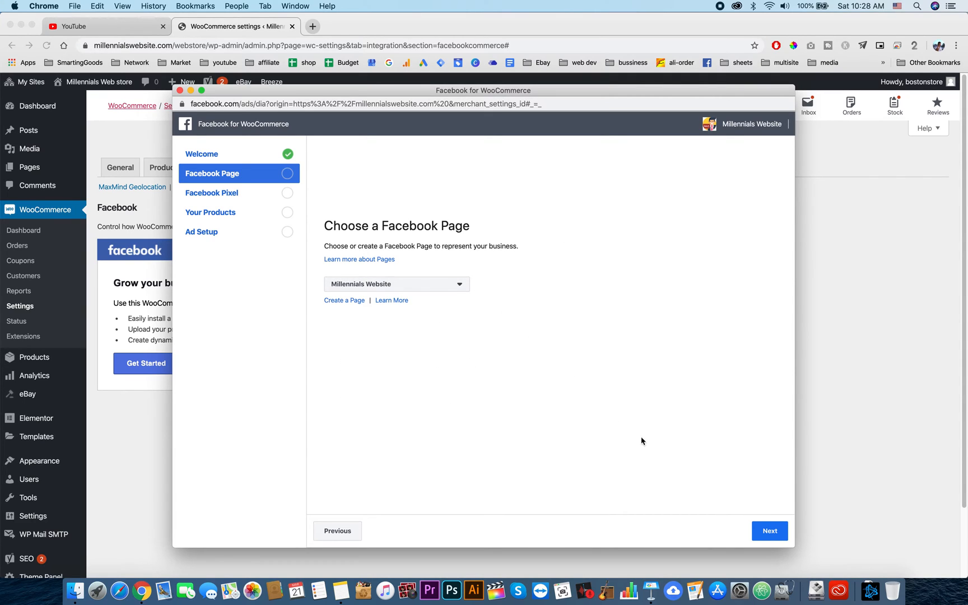
left_click(769, 531)
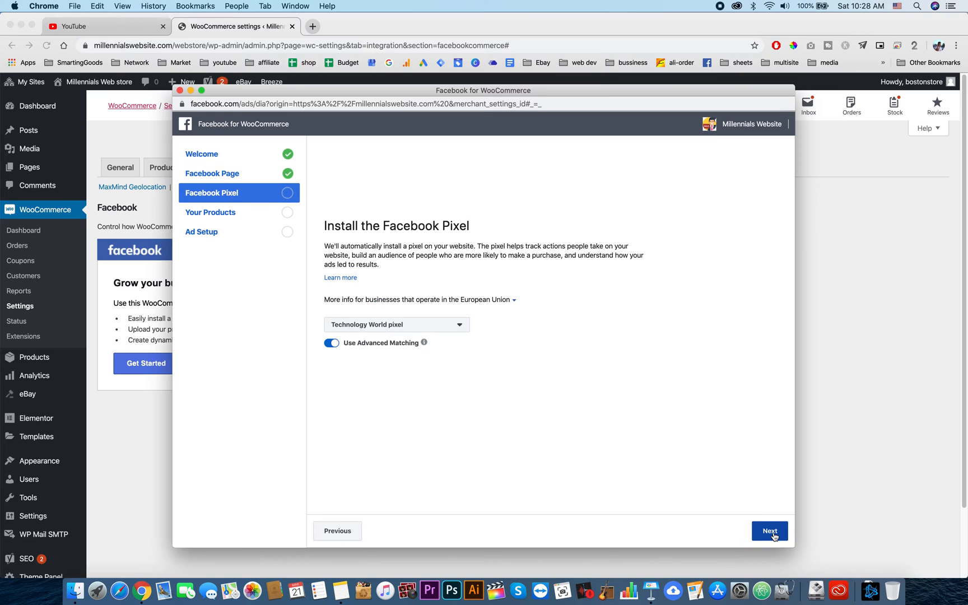
left_click(769, 531)
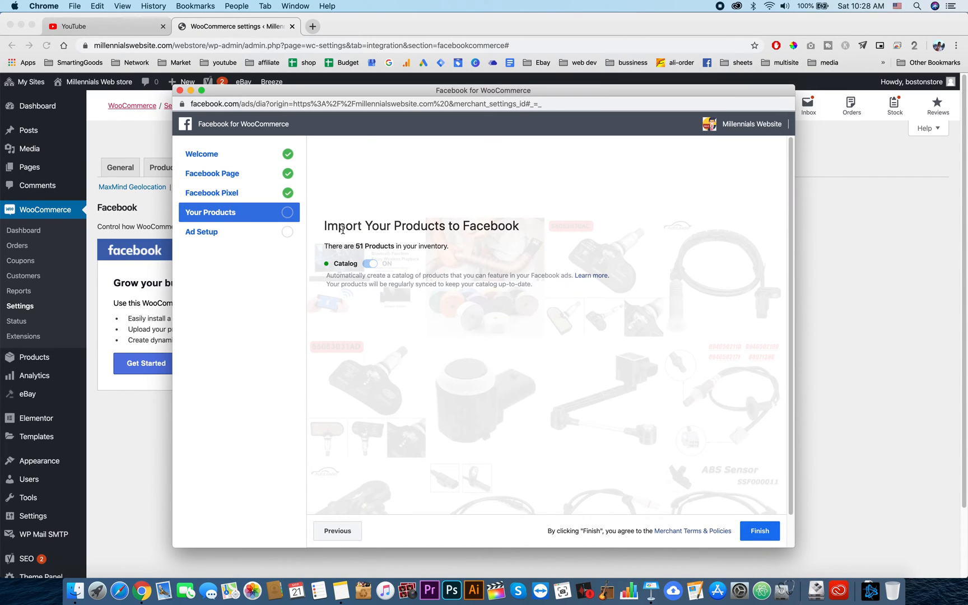
left_click_drag(326, 246, 446, 246)
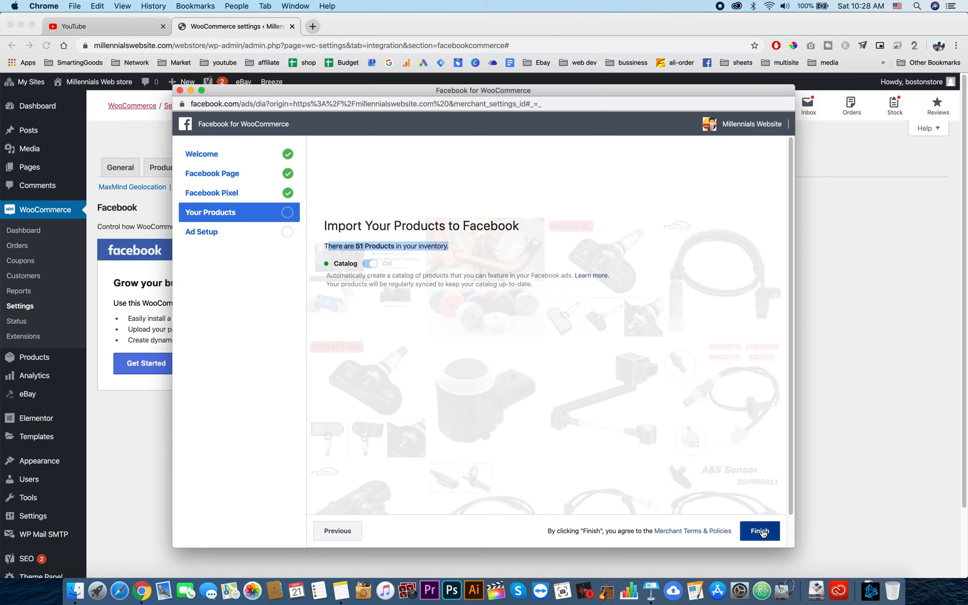
Finish the wizard to import products and acknowledge Setup Complete
left_click(759, 531)
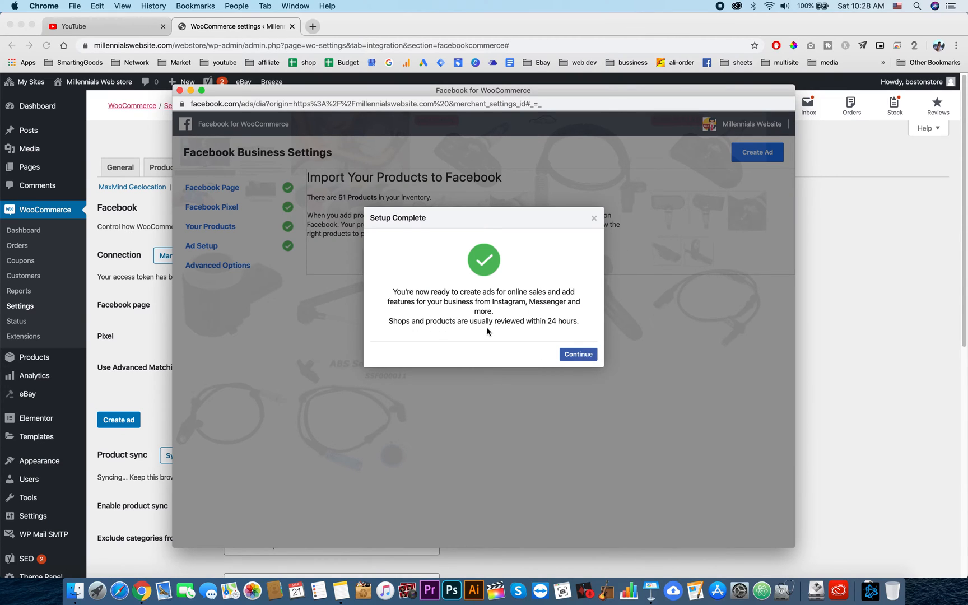
mouse_move(584, 315)
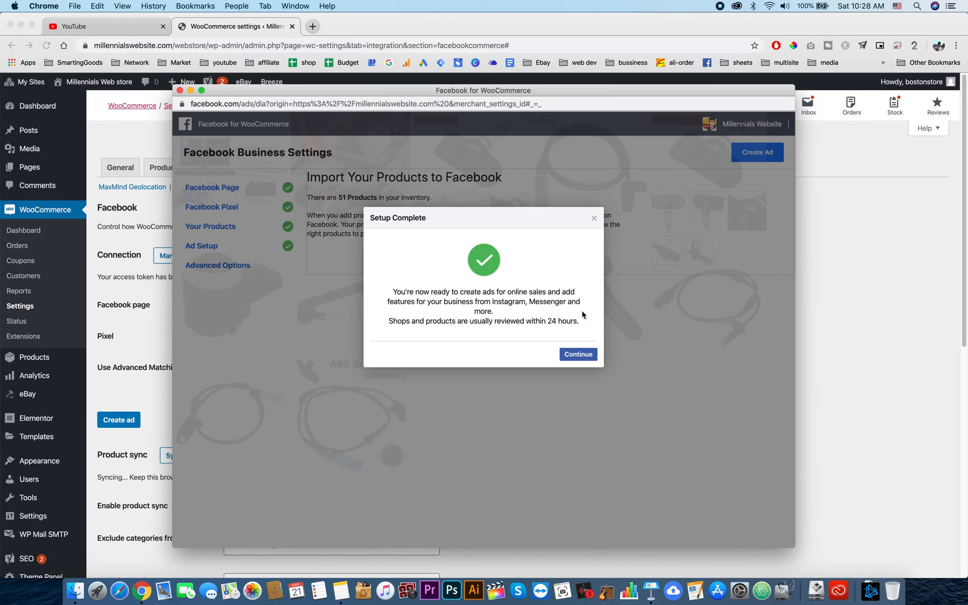
left_click(577, 353)
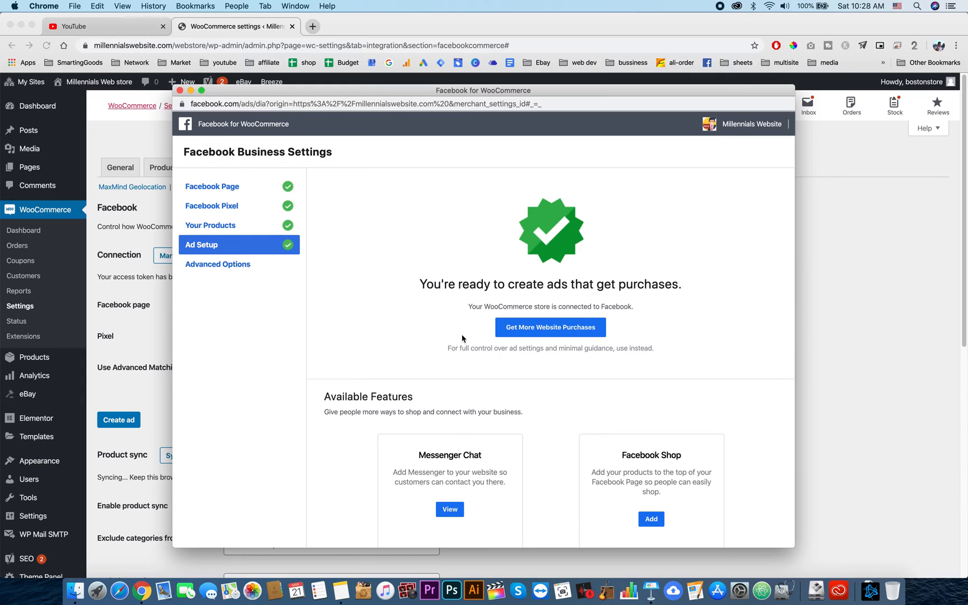
mouse_move(549, 327)
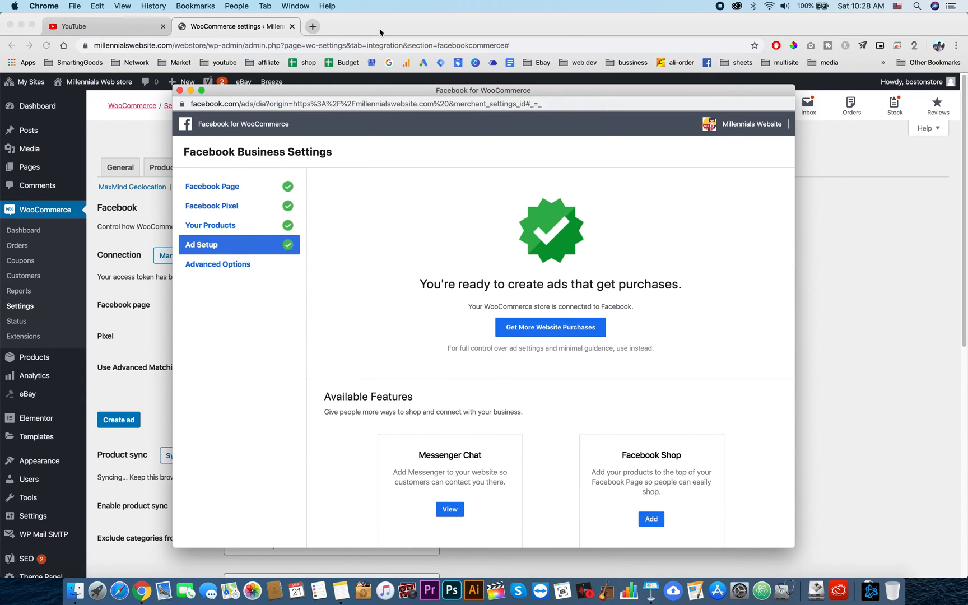
In a new tab, open Facebook and go to the Millennials Website Page via Pages
left_click(313, 26)
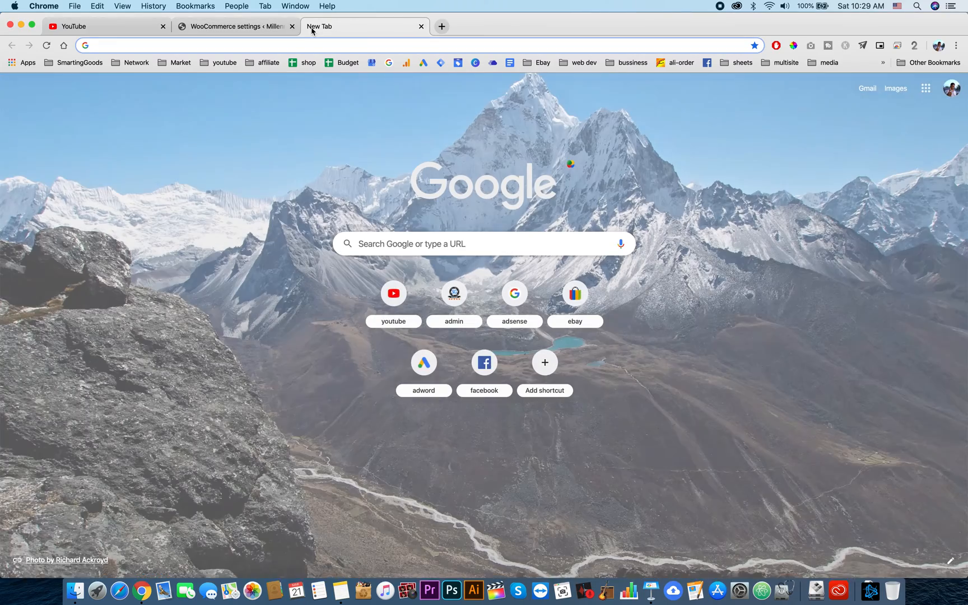
left_click(484, 362)
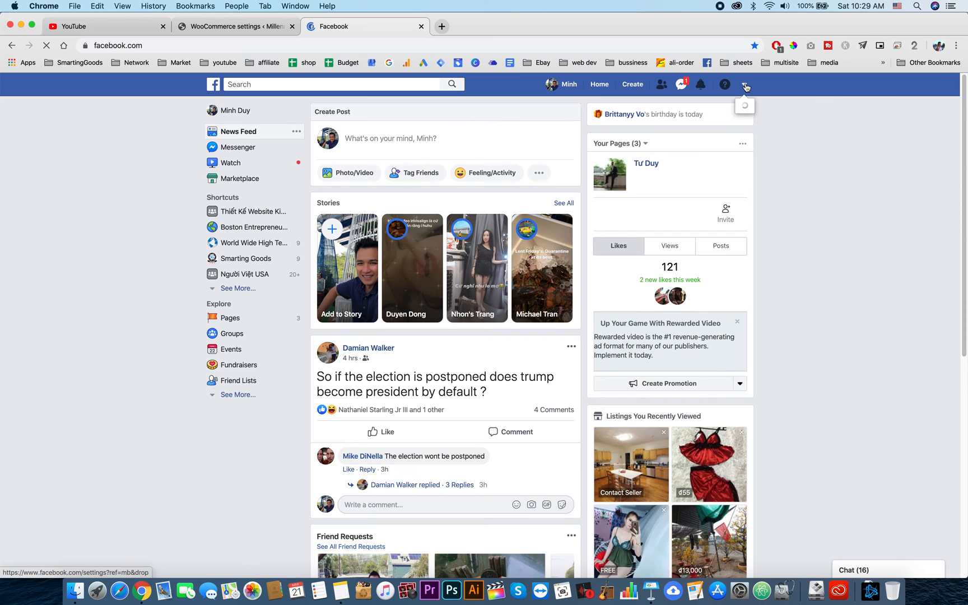
left_click(744, 84)
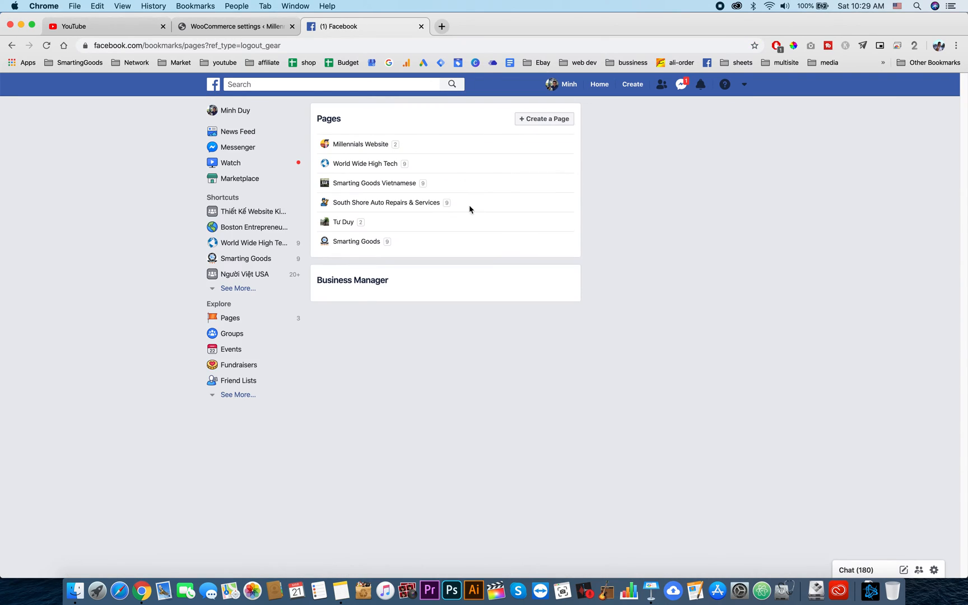
left_click(361, 144)
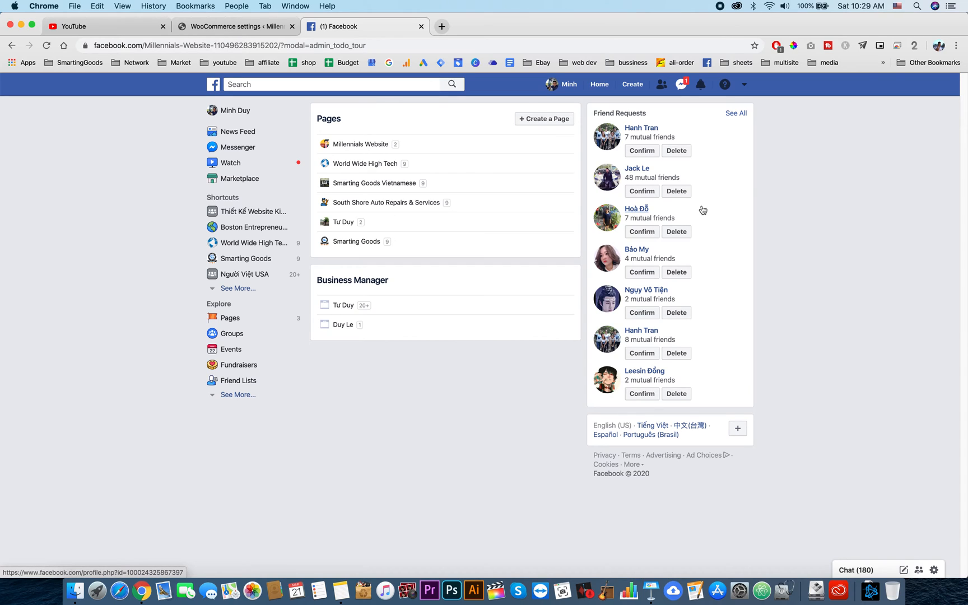
left_click(362, 144)
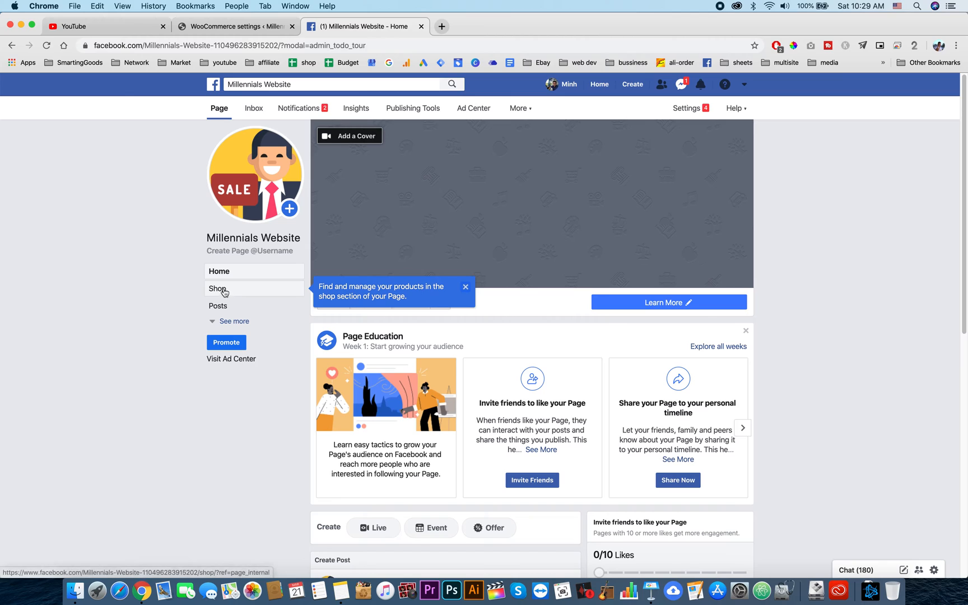
Open the Page's Shop and scroll through All Products marked as processing
left_click(217, 288)
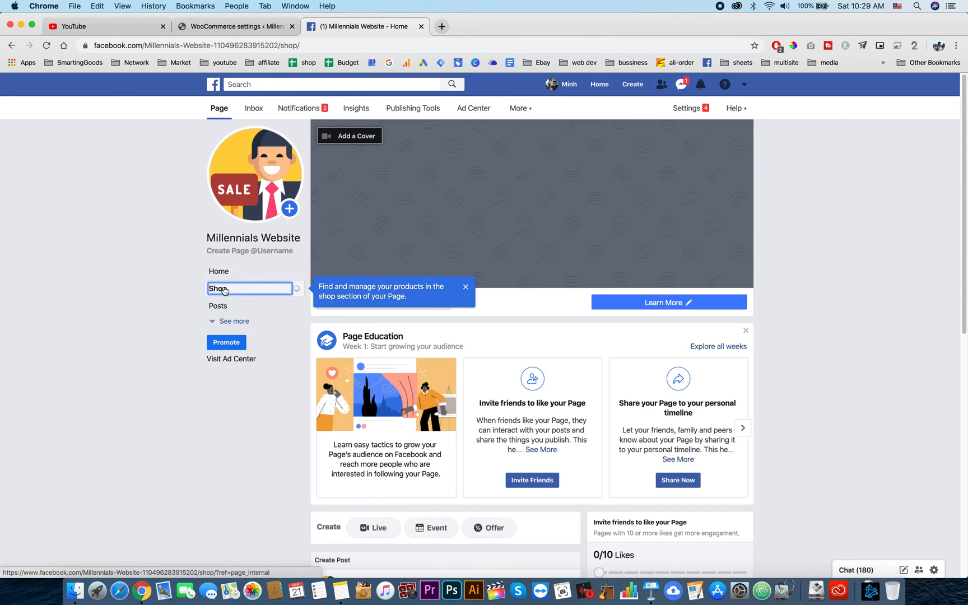
left_click(218, 288)
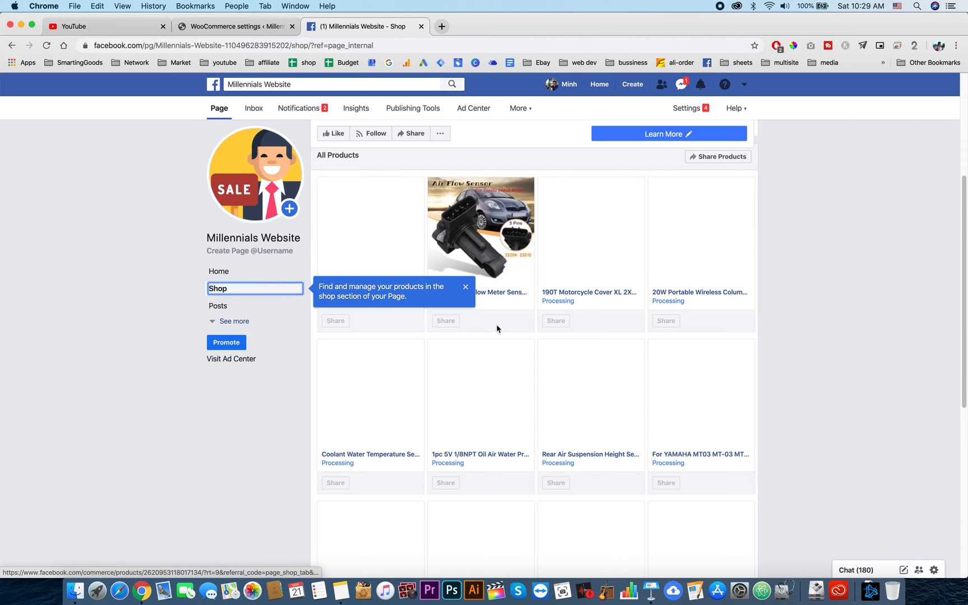
scroll("down", 3)
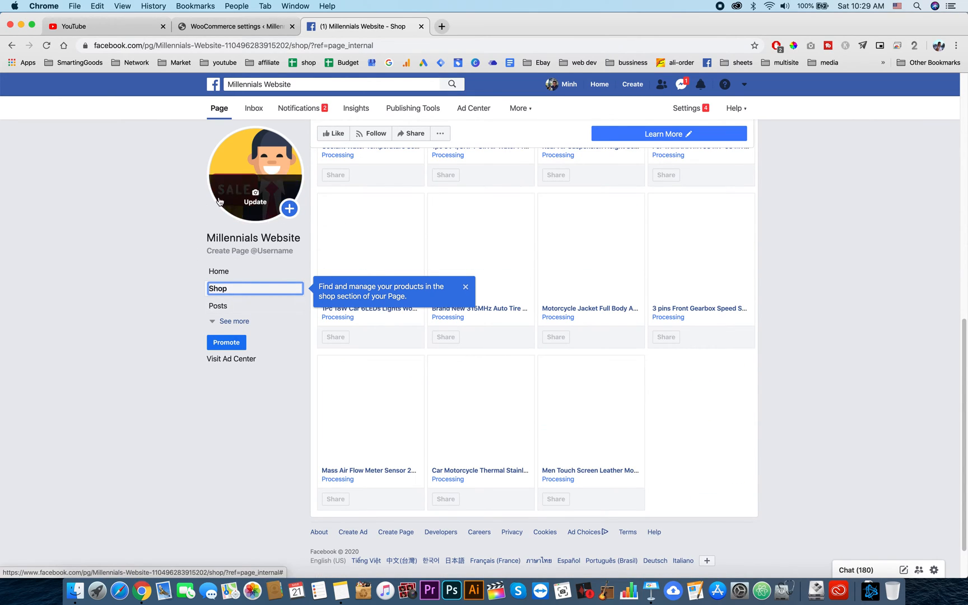
mouse_move(513, 183)
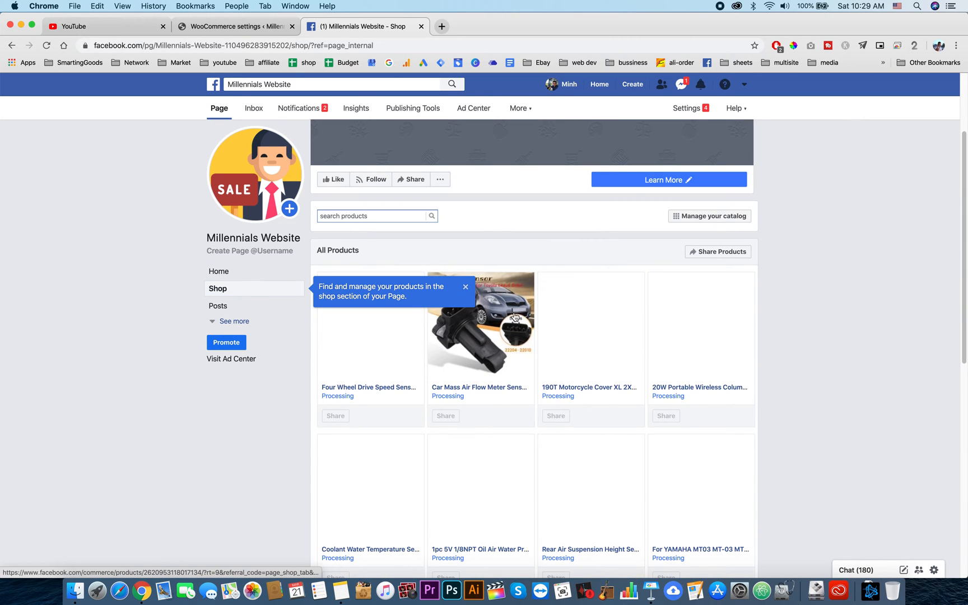
Check out the Car Mass Air Flow Meter Sensor on the website and open its cart product page
left_click(480, 324)
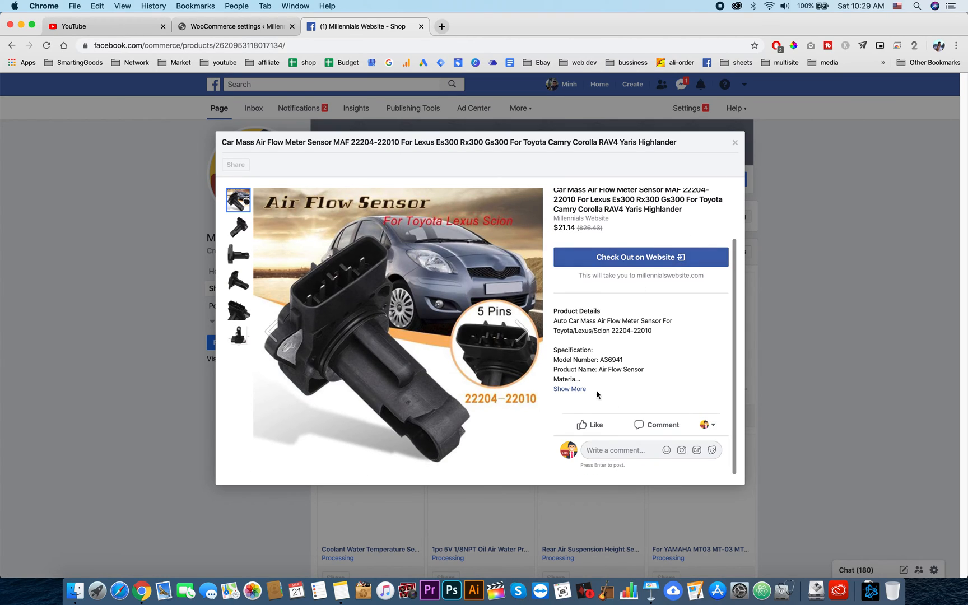
mouse_move(592, 395)
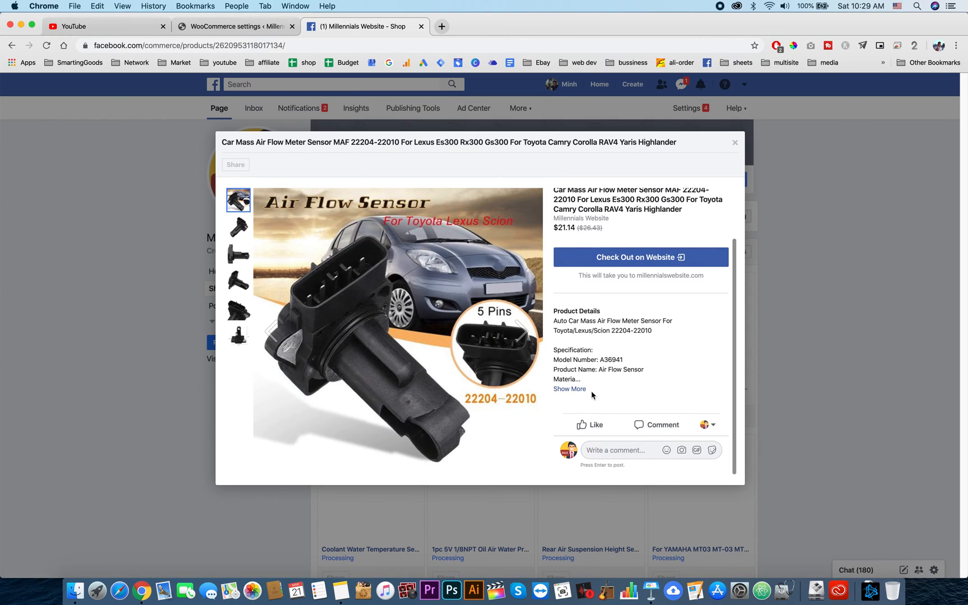
left_click(569, 389)
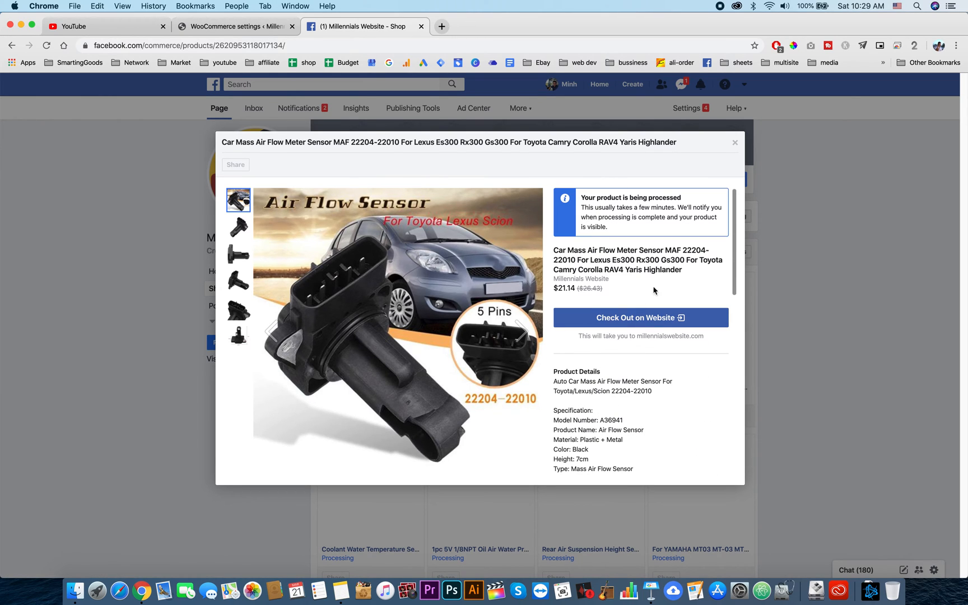
left_click(640, 317)
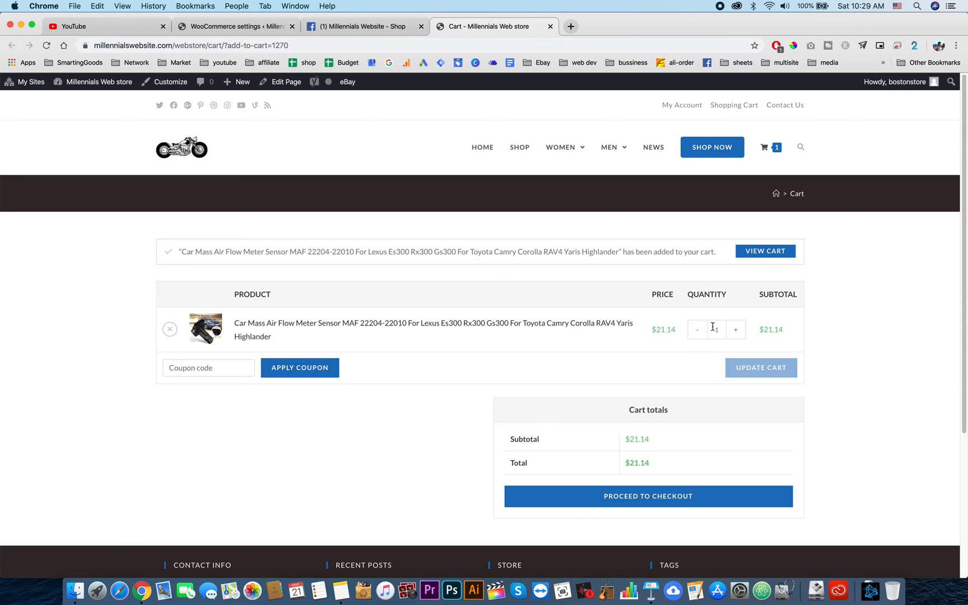
mouse_move(528, 326)
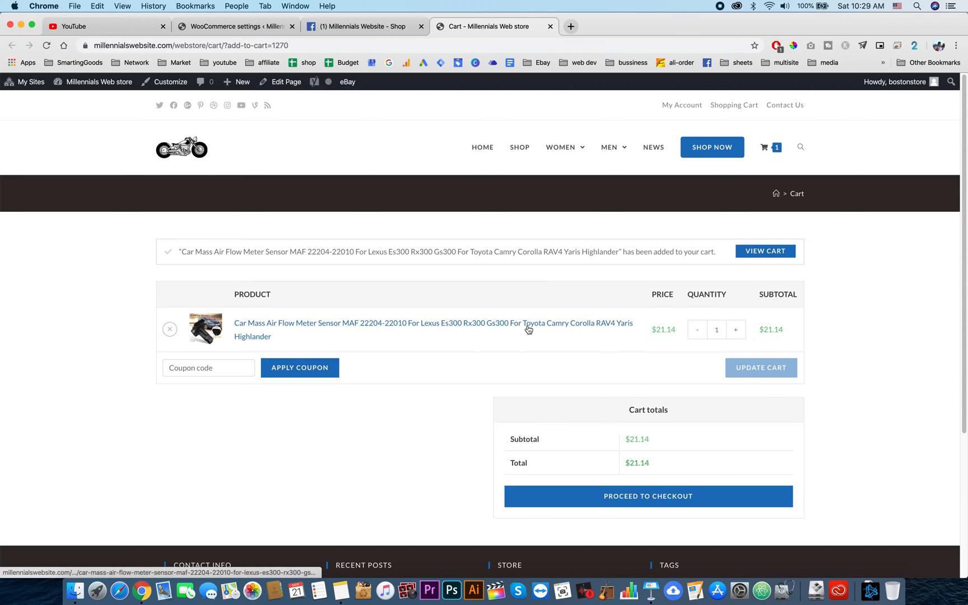
left_click(432, 323)
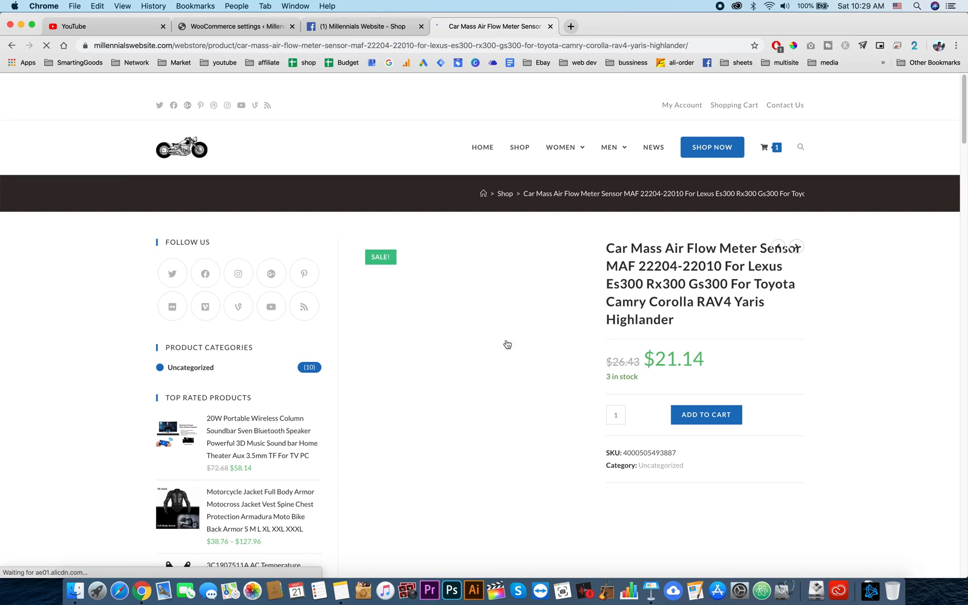
scroll("down", 3)
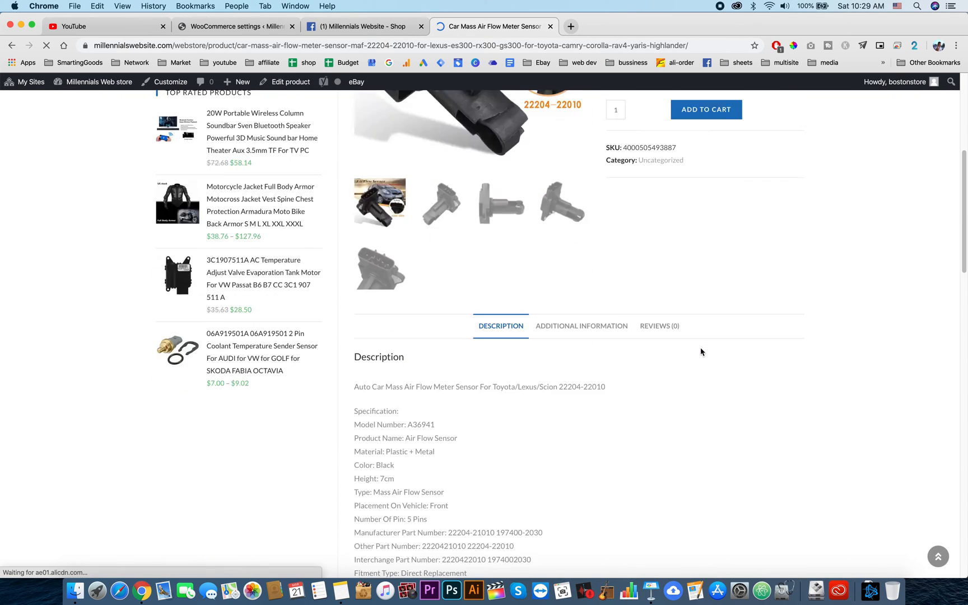
scroll("up", 3)
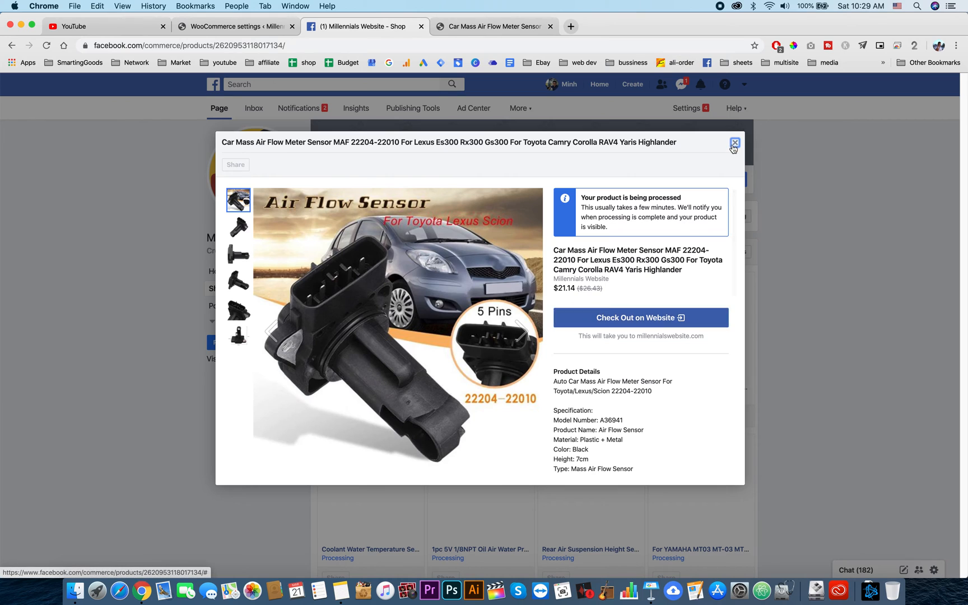
Toggle off Use Checkout Urls in Settings > Shop, then return to the Page
left_click(733, 143)
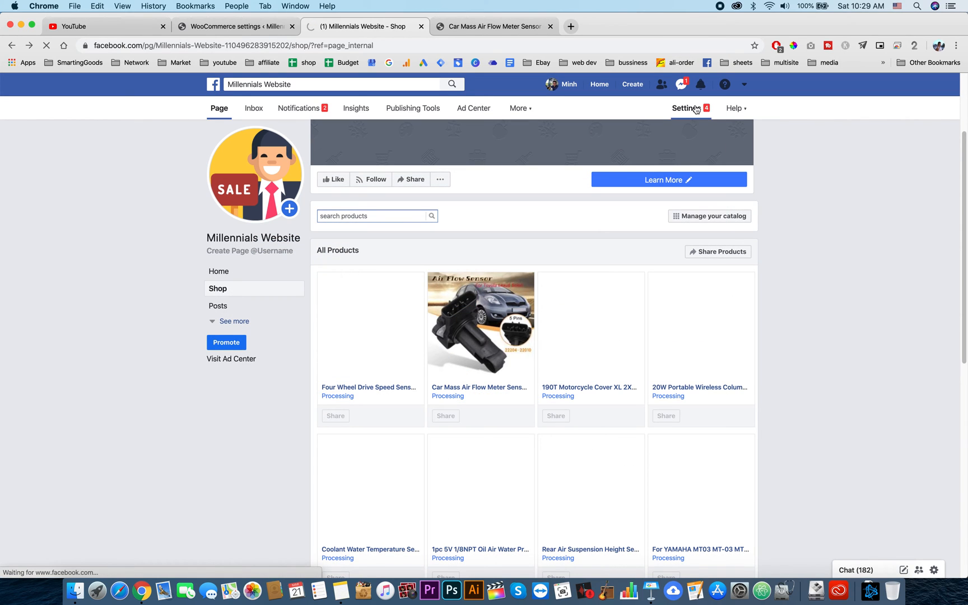
left_click(688, 108)
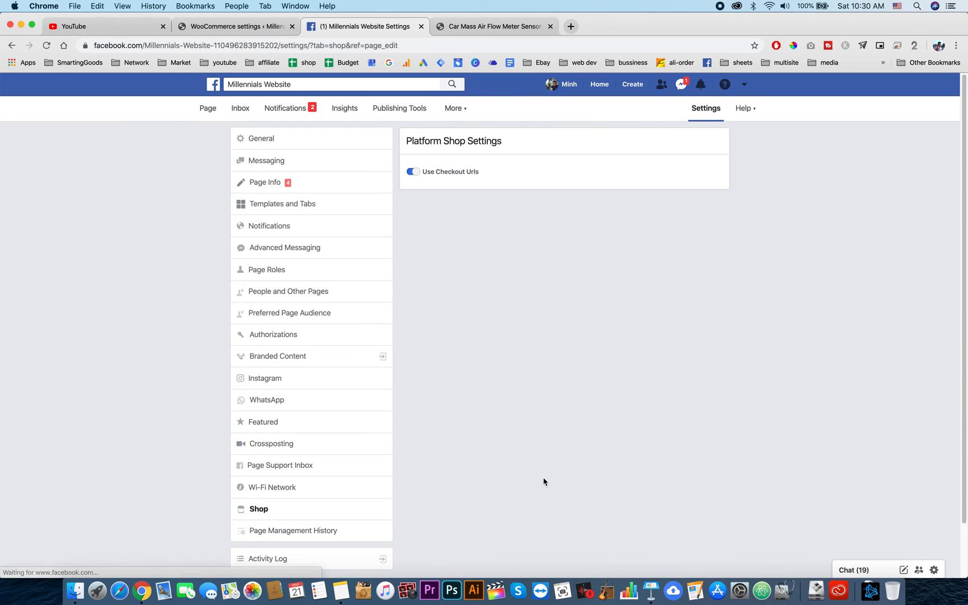
left_click(411, 171)
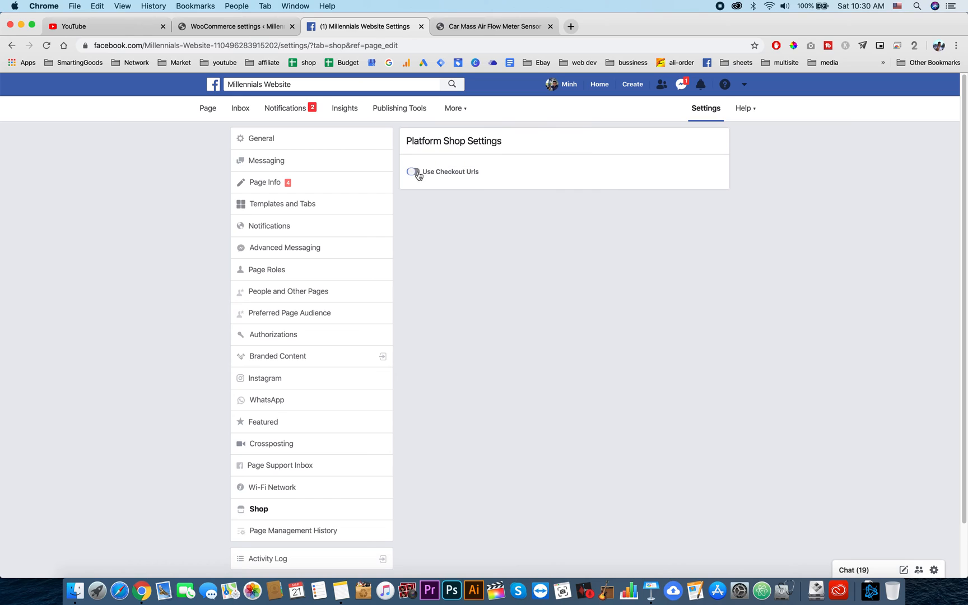
left_click(413, 171)
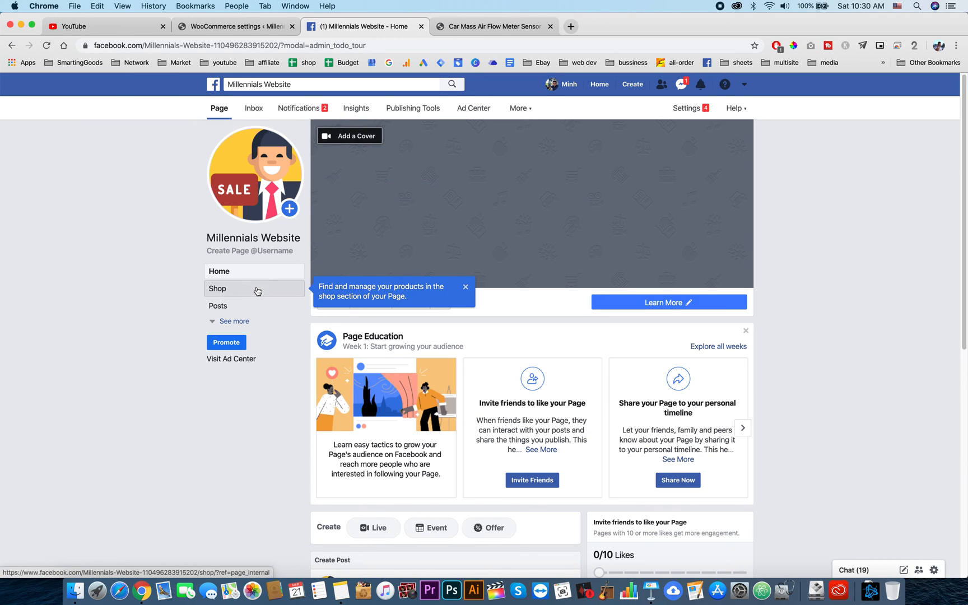
Check out the Four Wheel Drive Speed Sensor from Shop to open its store product page
left_click(218, 289)
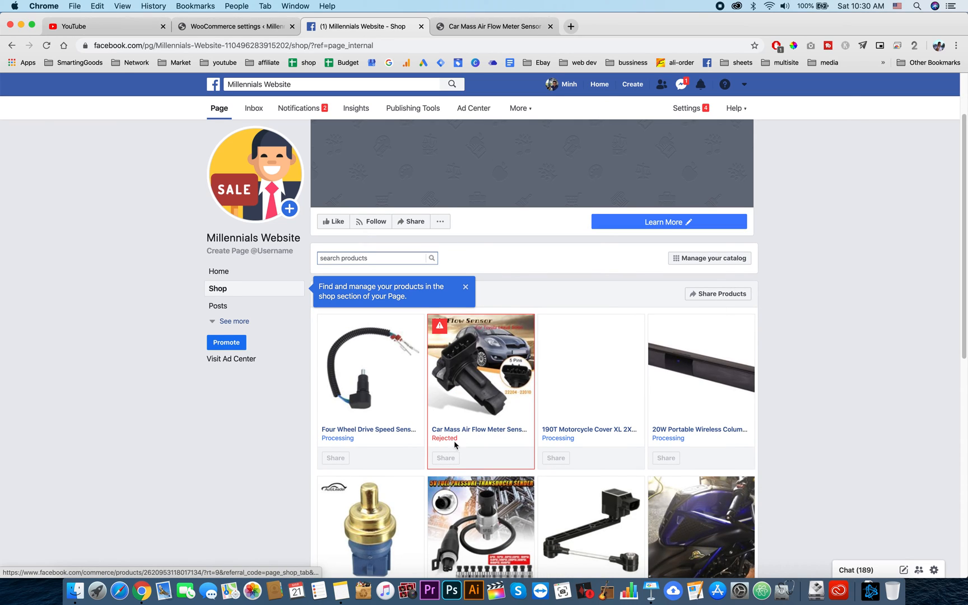
left_click(369, 367)
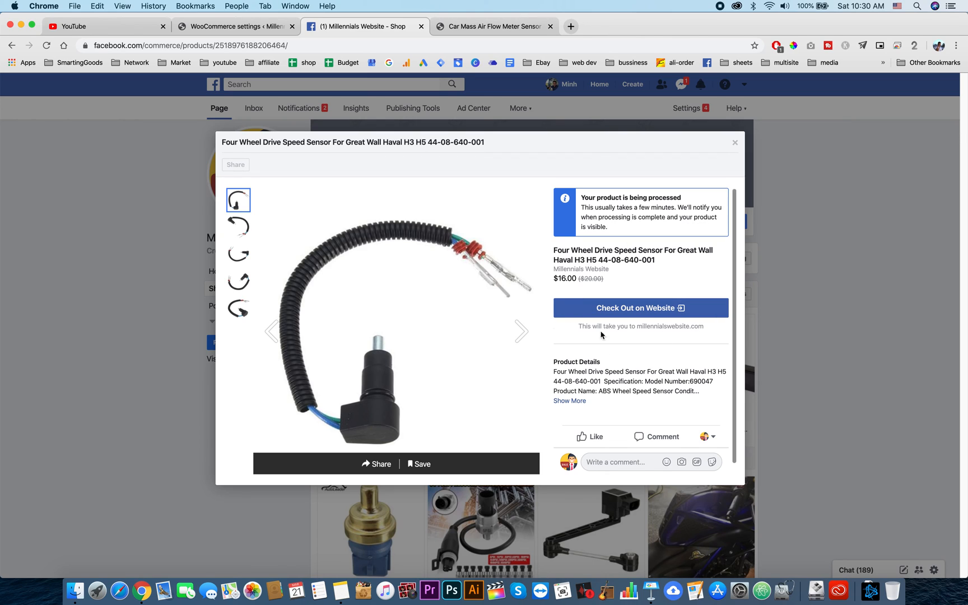
left_click(640, 308)
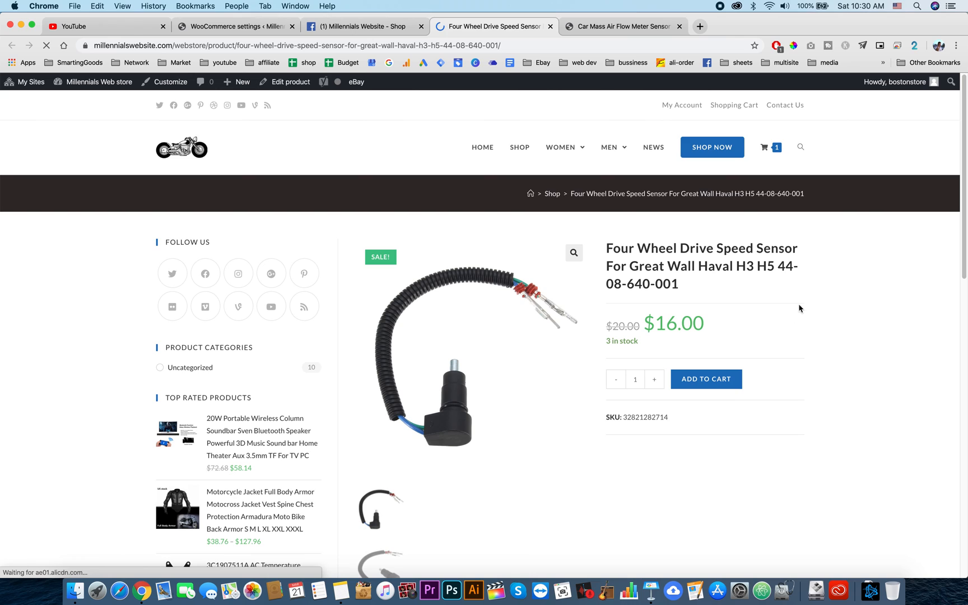
scroll("down", 3)
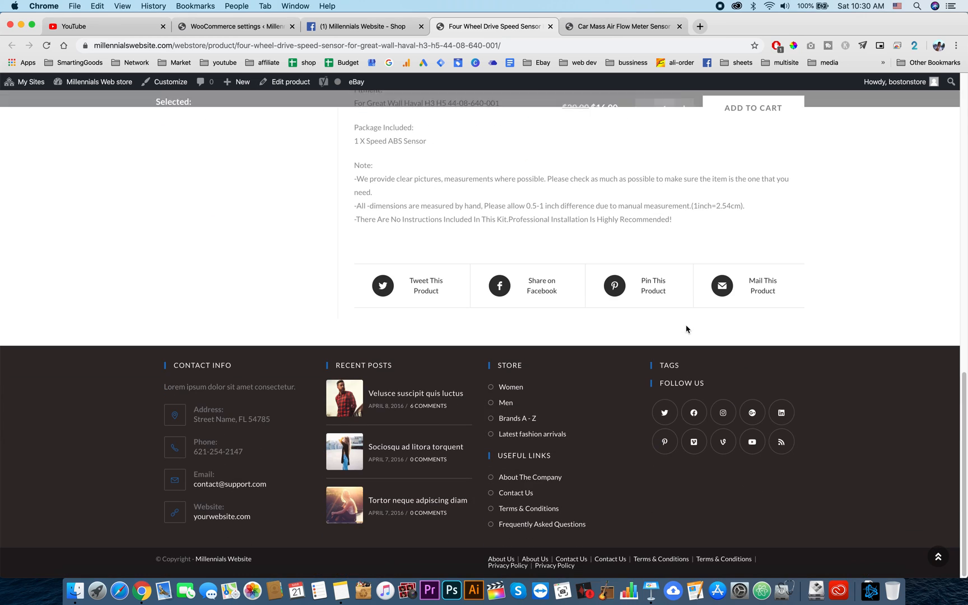
scroll("up", 3)
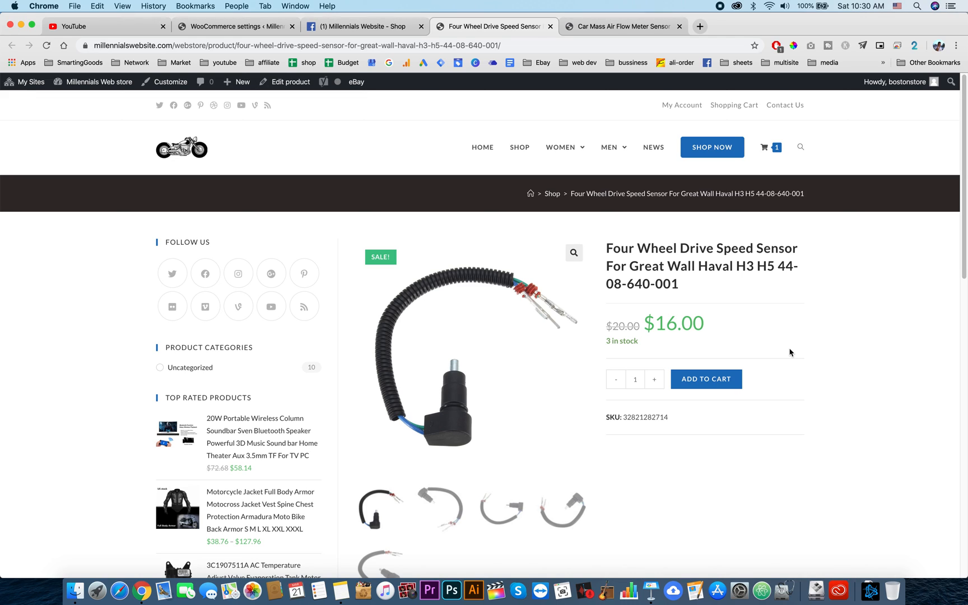
mouse_move(791, 349)
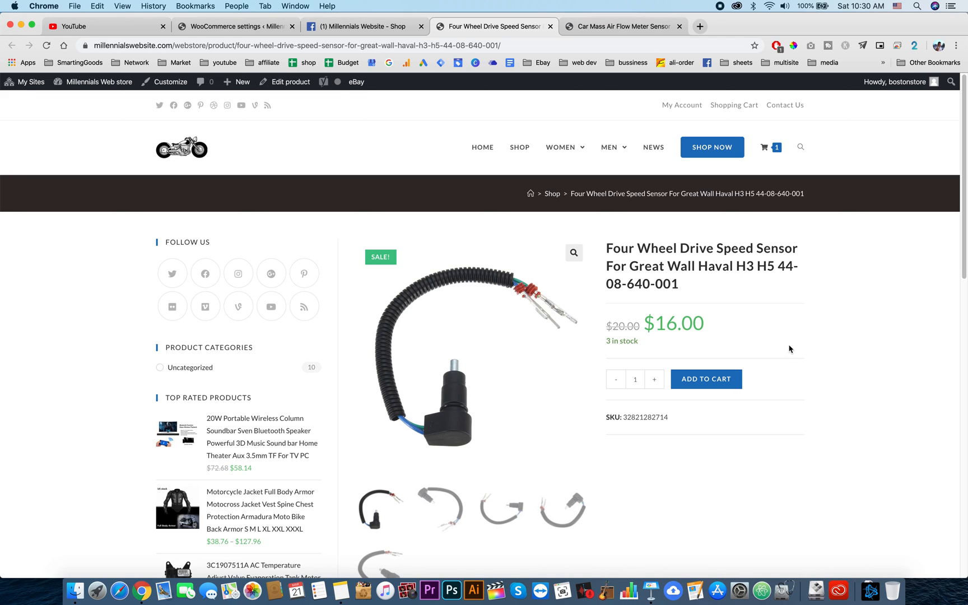